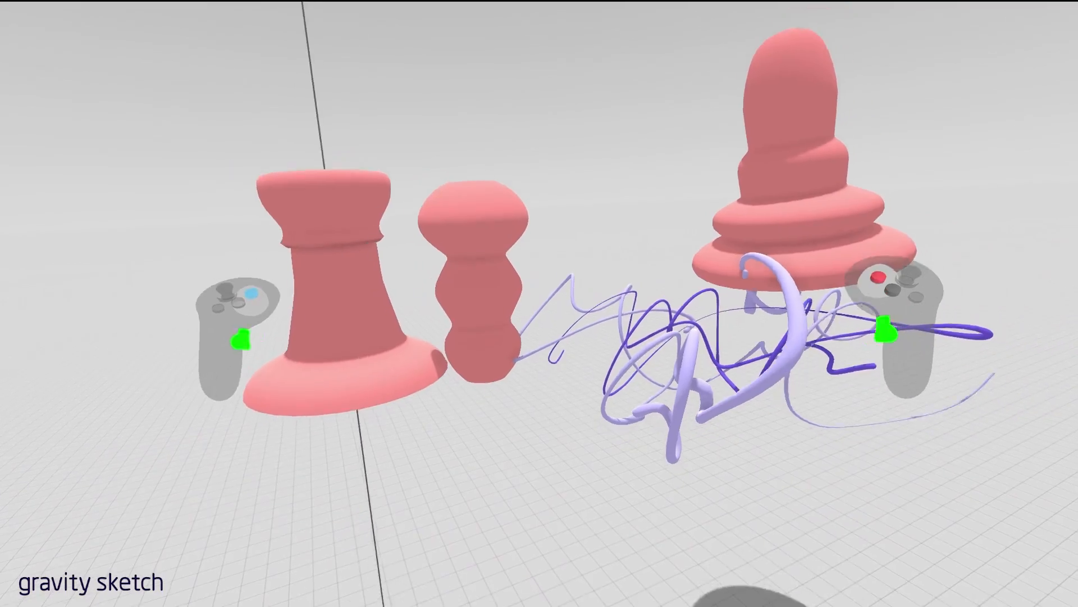
mouse_move(539, 303)
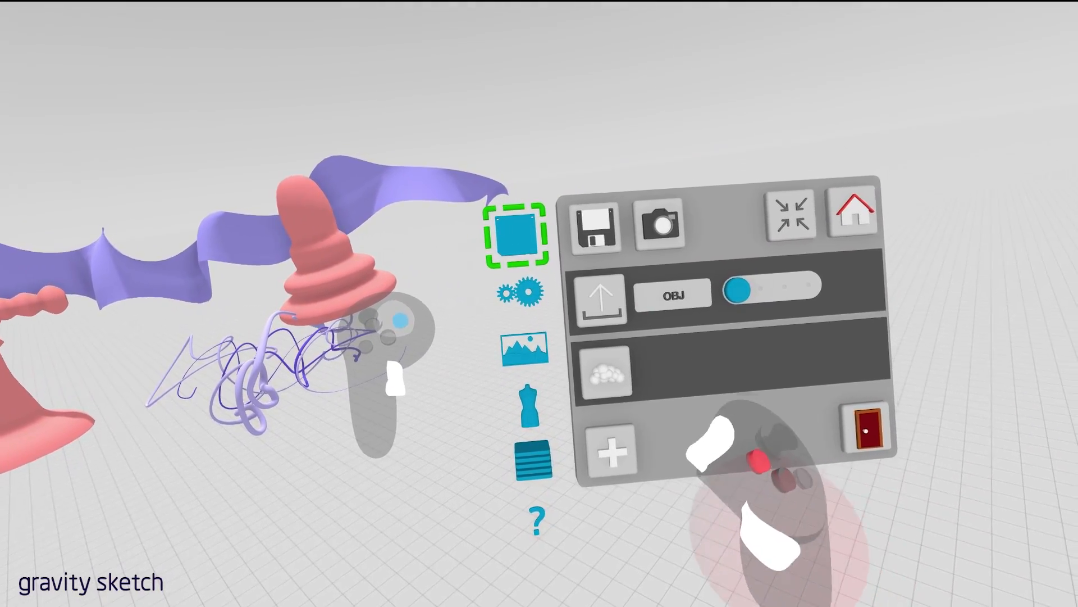
Show the main scene menu with Save, Screenshot, OBJ export and Import options.
left_click(519, 289)
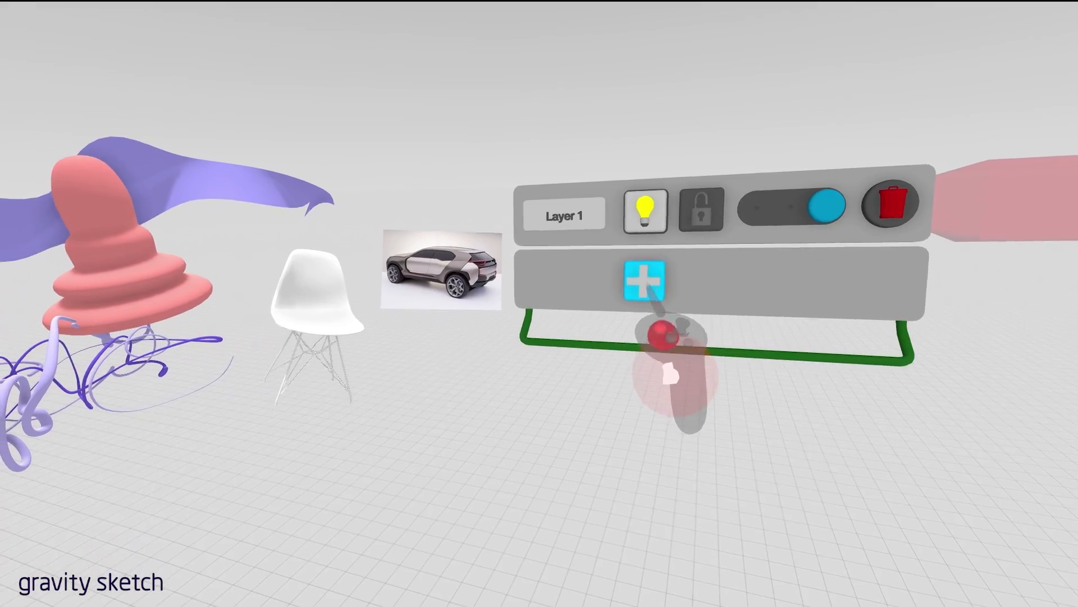
Create Layer 2 beneath Layer 1 in the Layers panel.
left_click(644, 283)
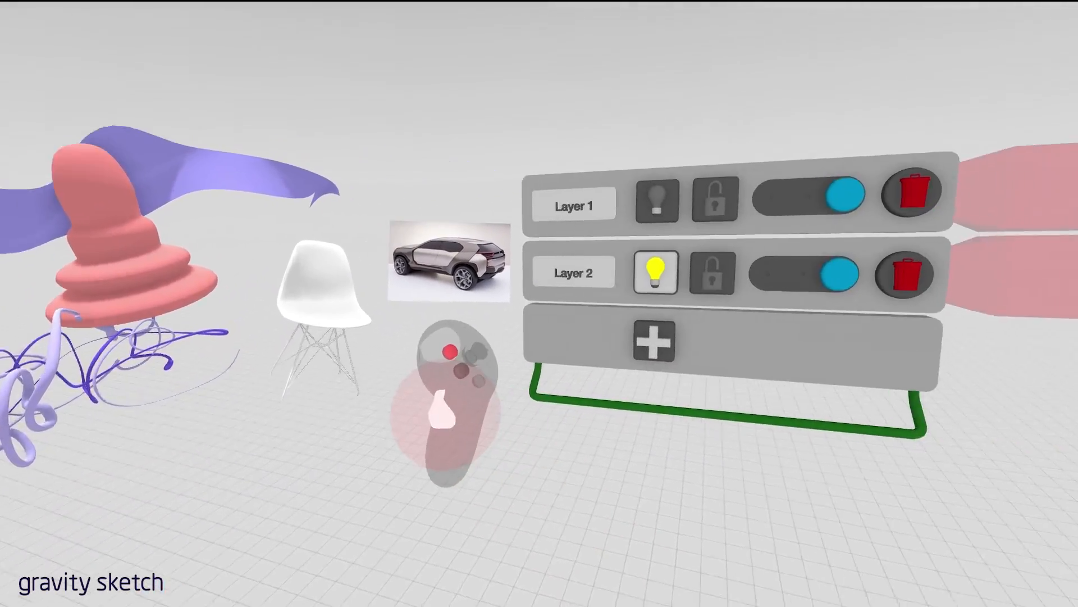